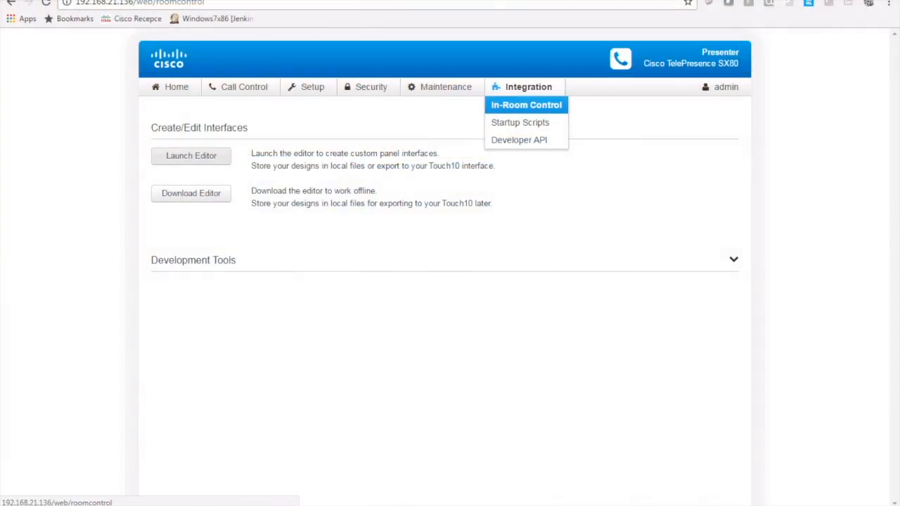
- Go to Integration > In-Room Control on the SX80 and launch the editor
left_click(191, 155)
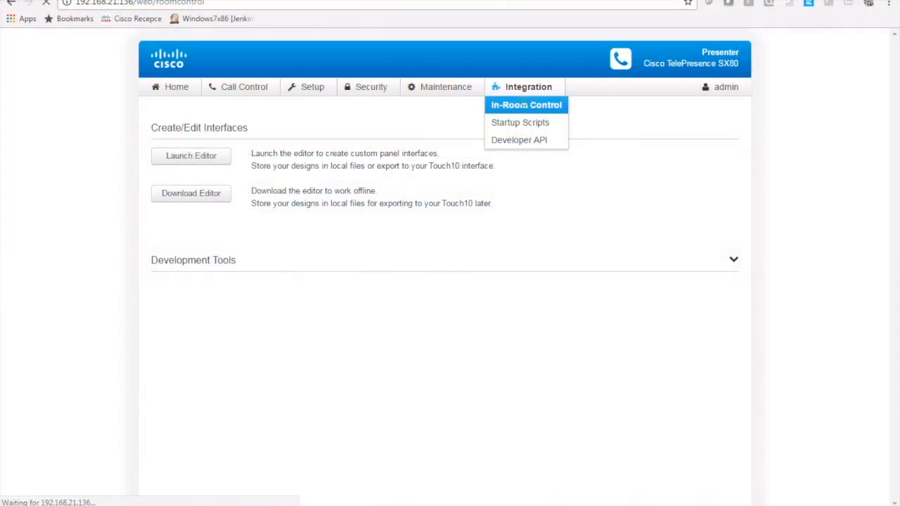
left_click(527, 104)
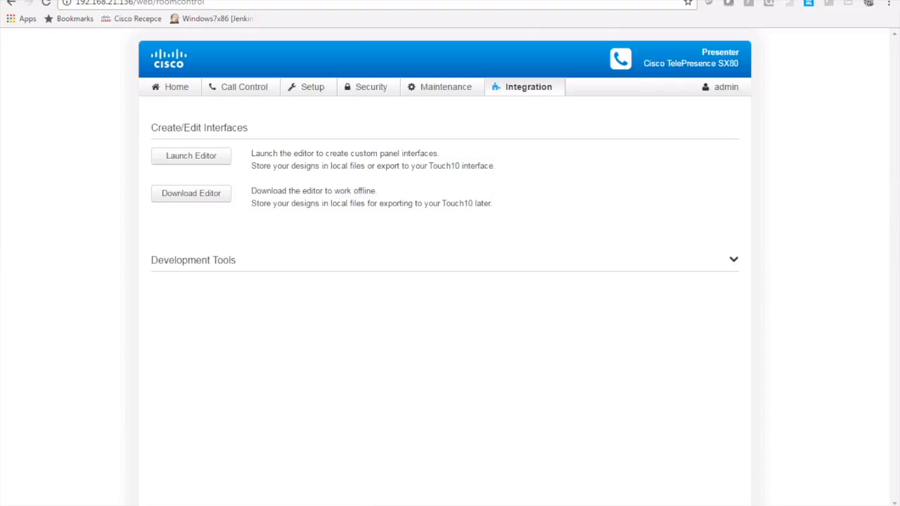
left_click(191, 155)
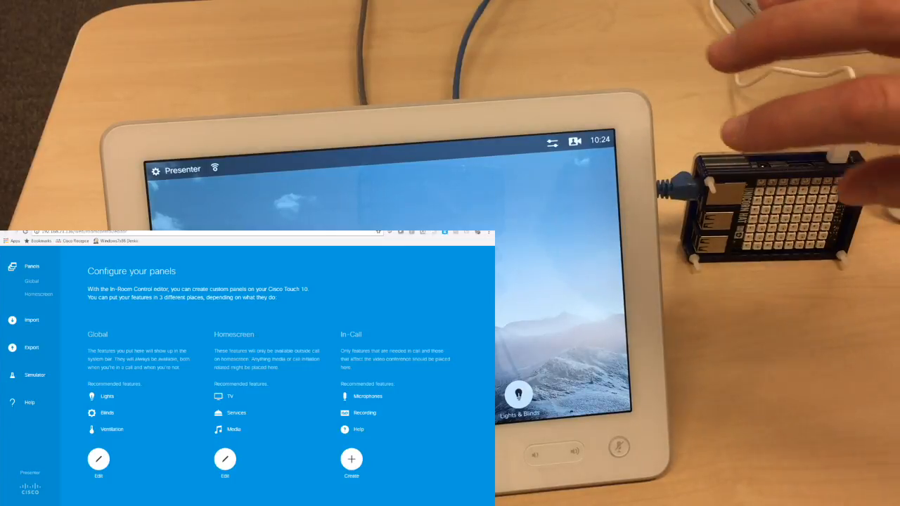
- Wait on the Configure your panels overview showing Global, Homescreen and In-Call areas
left_click(520, 394)
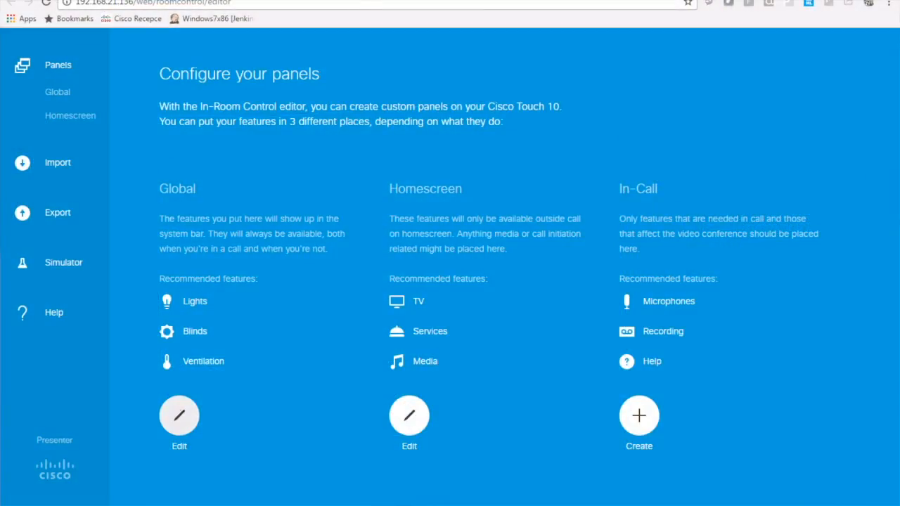
- Edit the Global panel, showing its Room page with the sample widgets
left_click(179, 415)
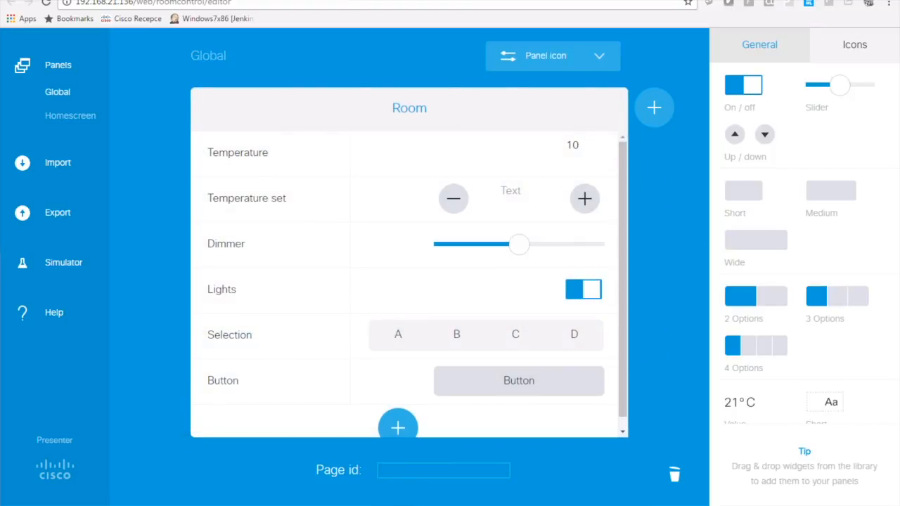
left_click(246, 244)
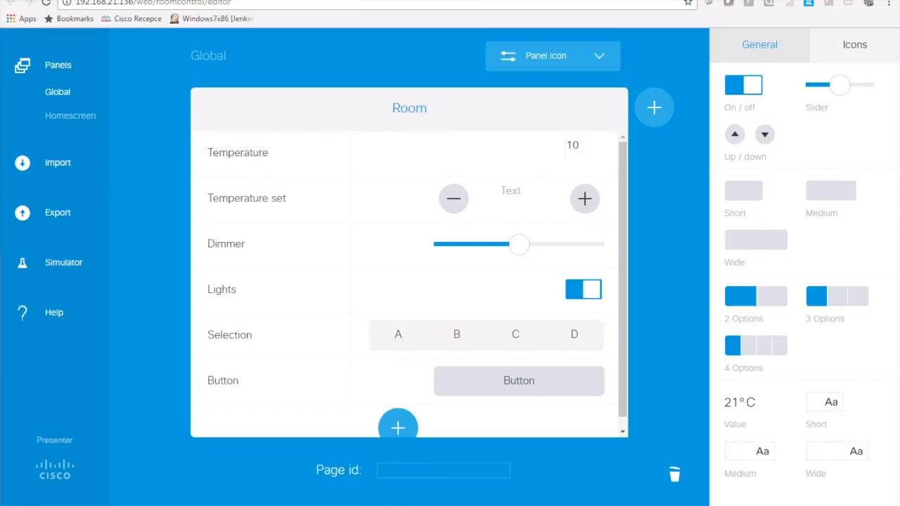
mouse_move(654, 107)
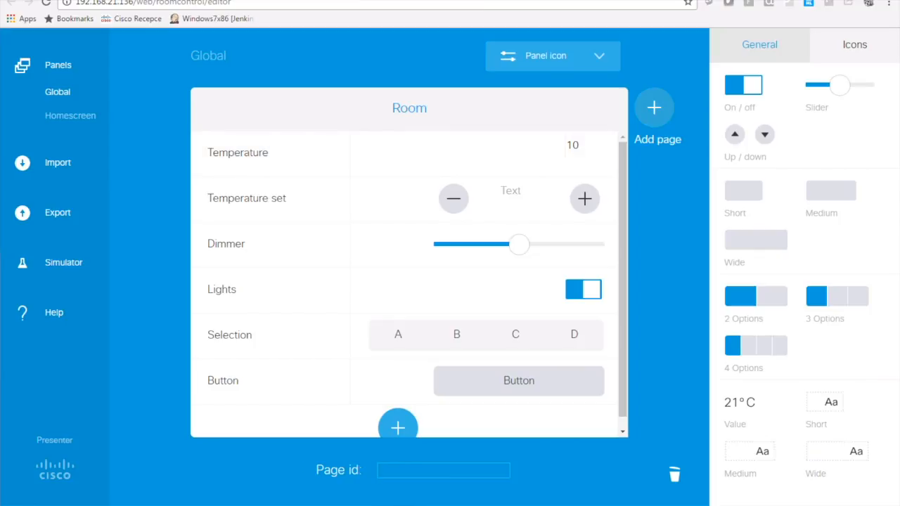
mouse_move(654, 107)
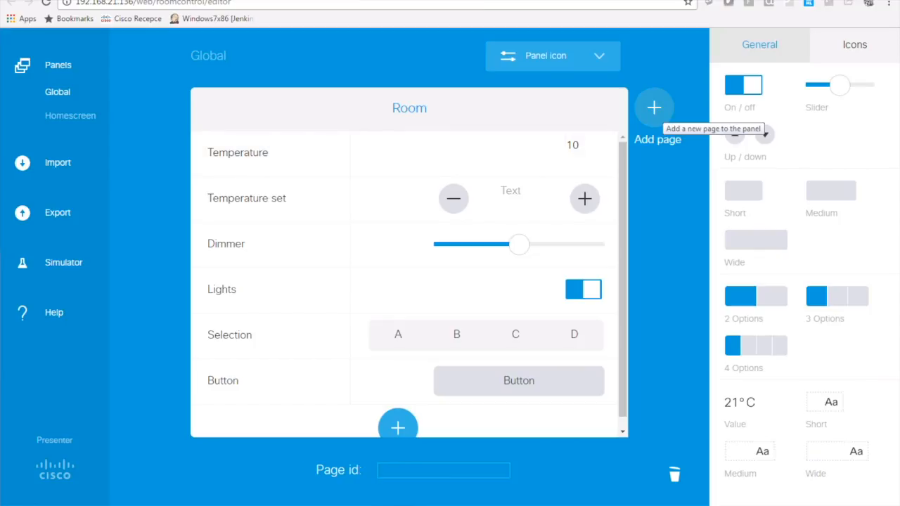
- Add a Colors page to the Global panel with rows Red, Green, Blue and Picture
left_click(653, 106)
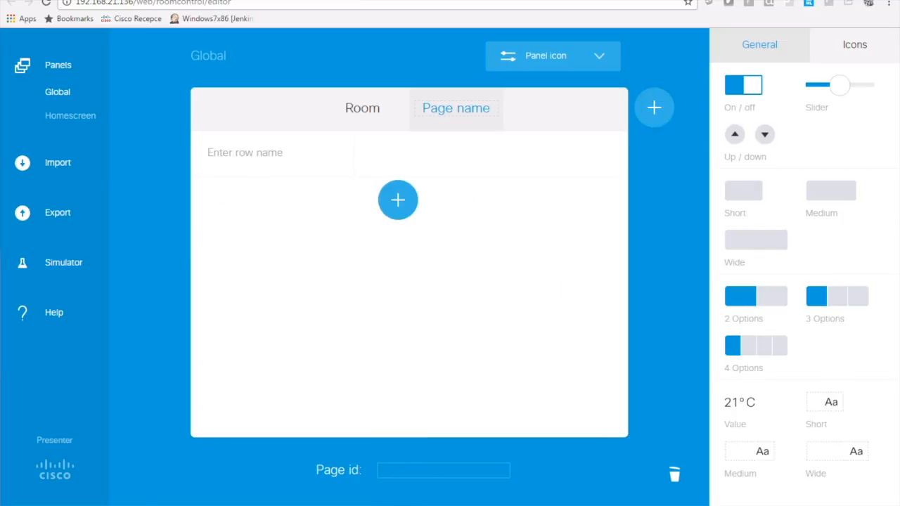
type("Colors")
left_click(277, 152)
type("Red")
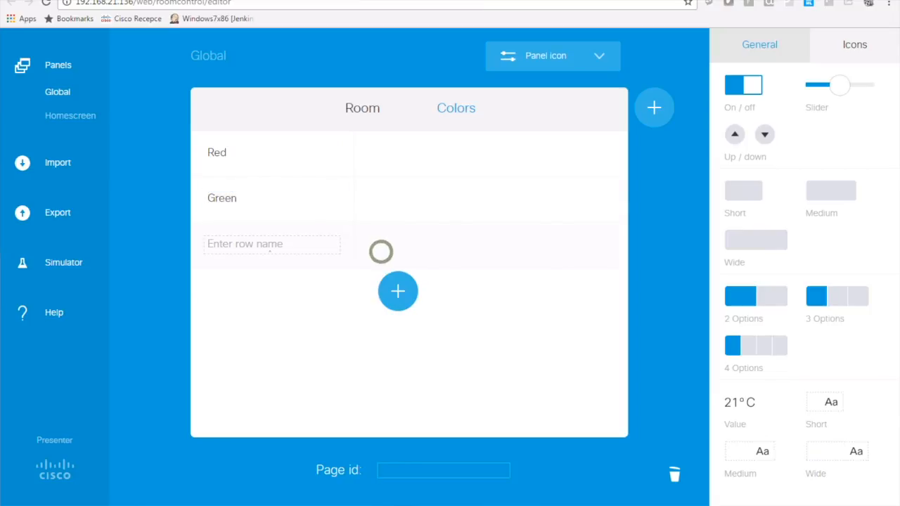
type("Blue")
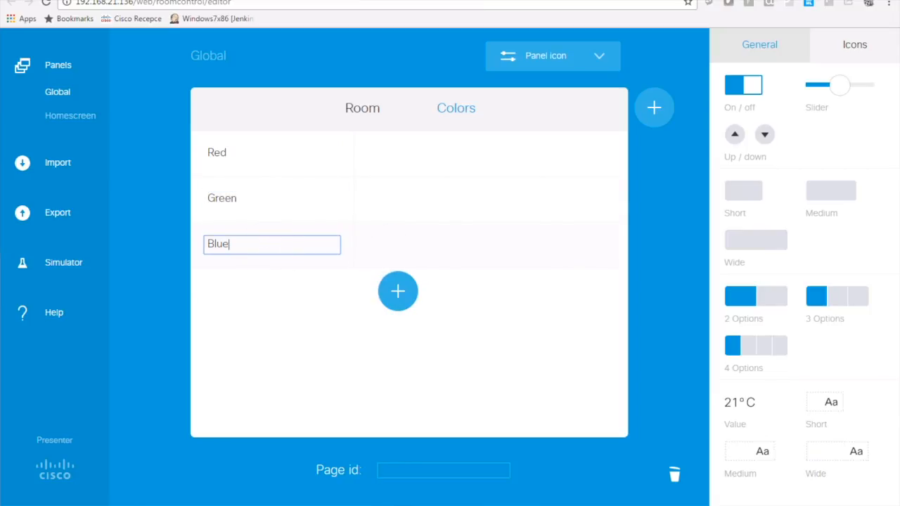
left_click(396, 291)
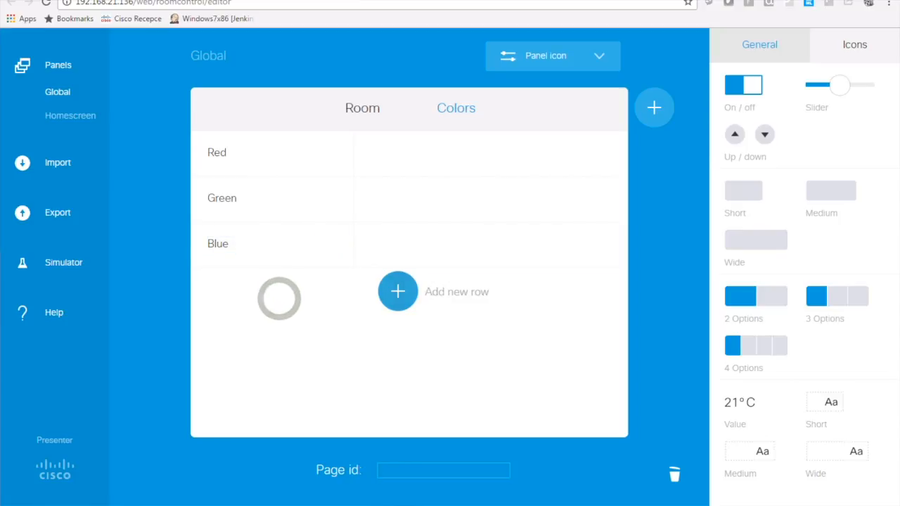
left_click(396, 291)
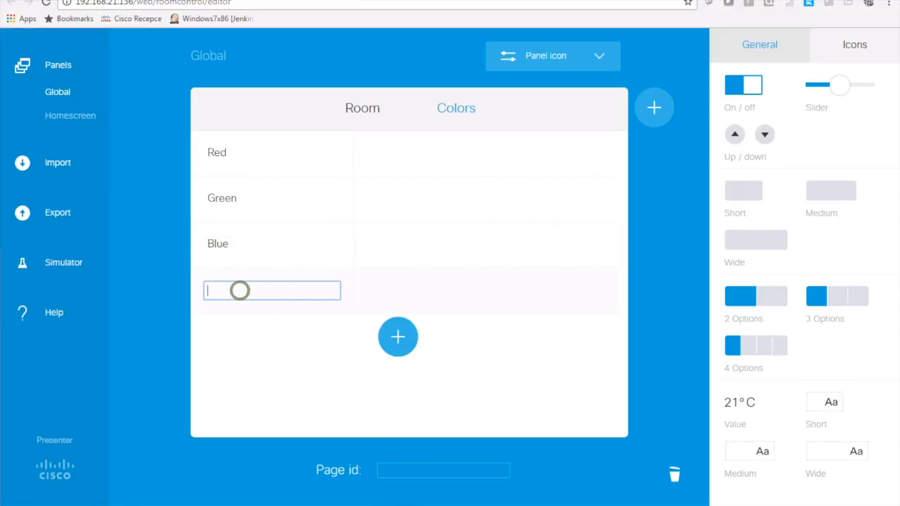
type("Pi")
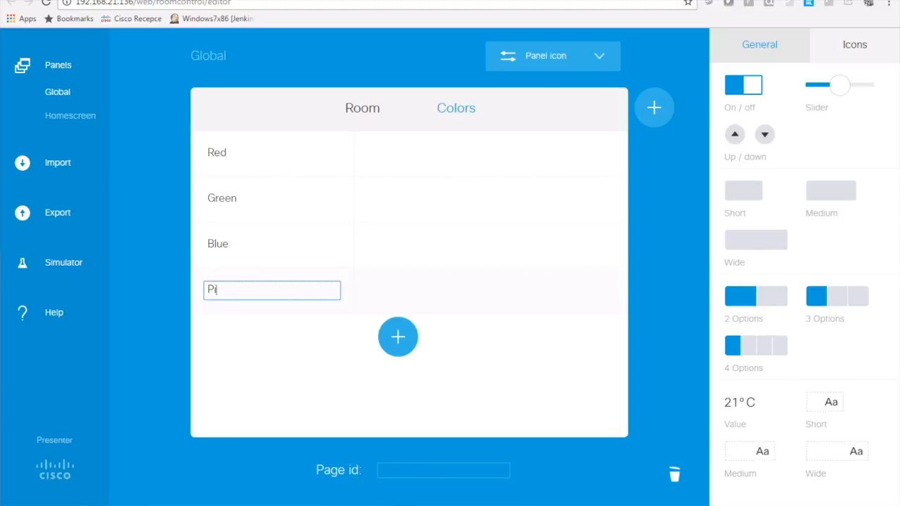
type("d")
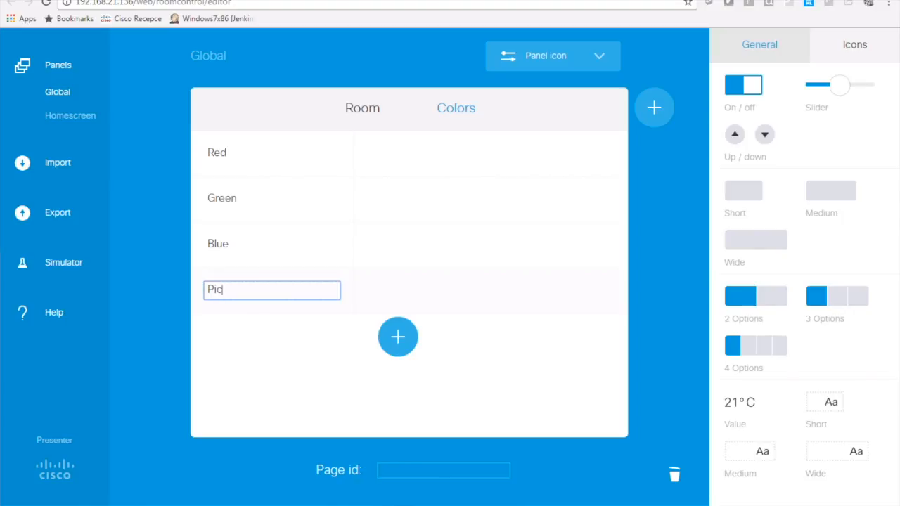
type("ture")
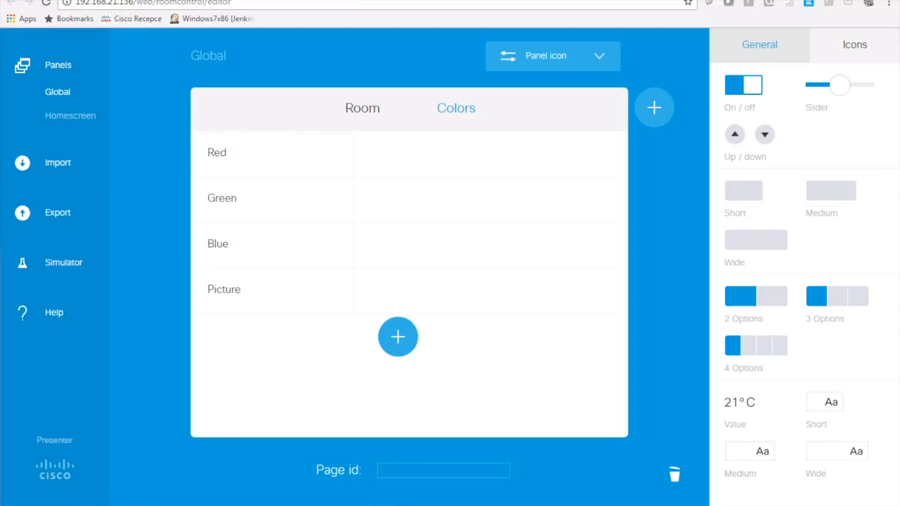
- Put sliders on the colour rows and label the Picture buttons Smile and Heart
left_click(840, 84)
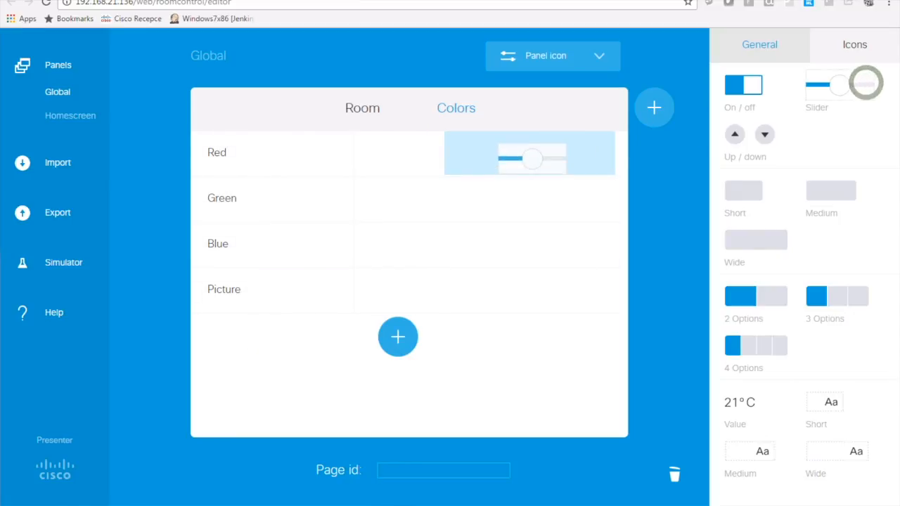
left_click(529, 154)
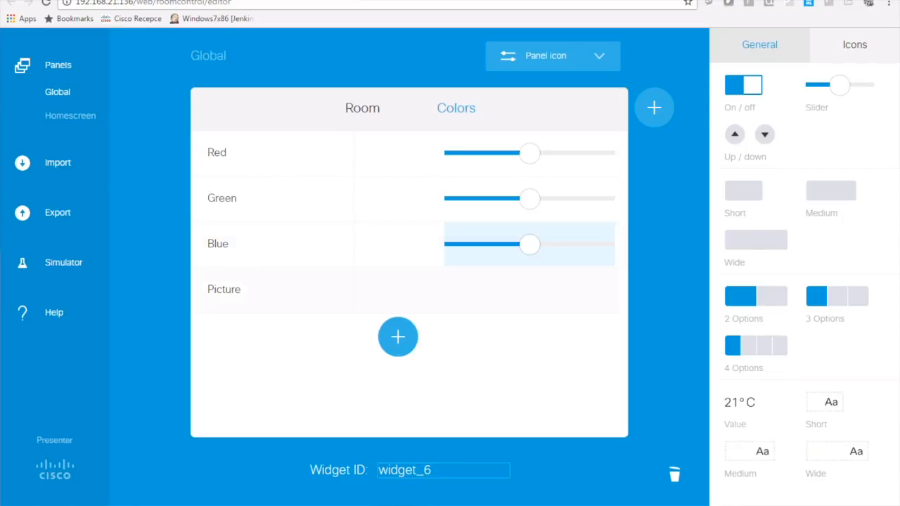
left_click(757, 295)
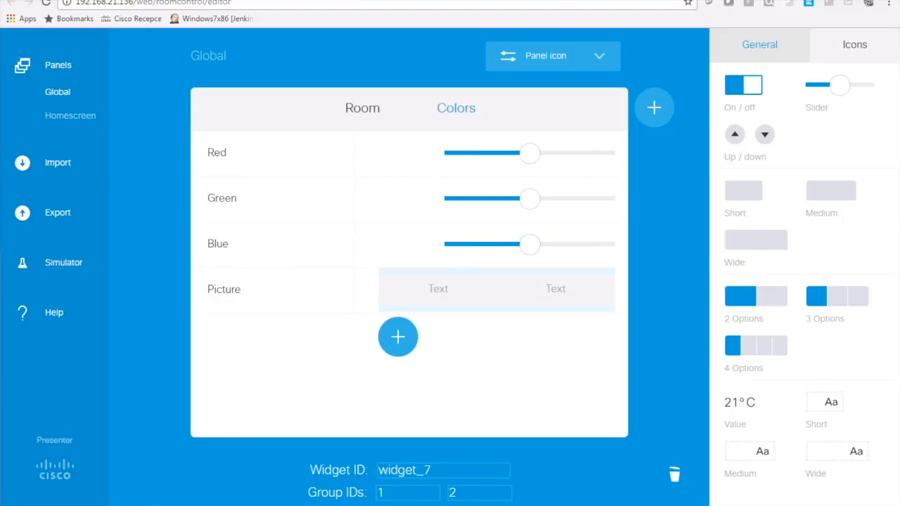
mouse_move(439, 289)
type("Smil")
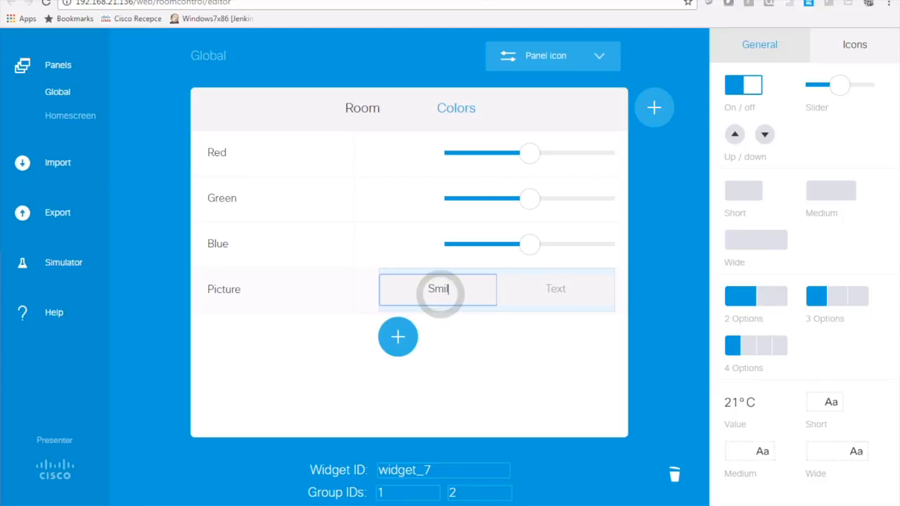
left_click(554, 289)
type("Heart")
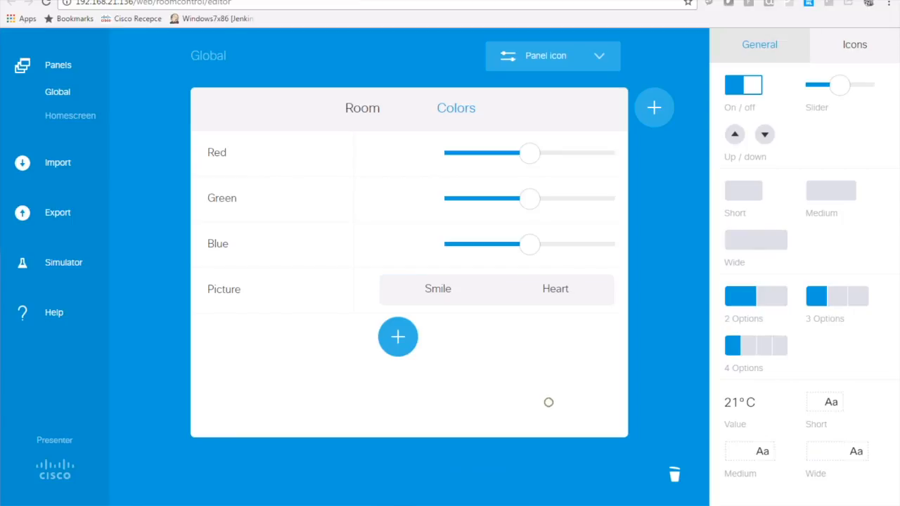
mouse_move(529, 152)
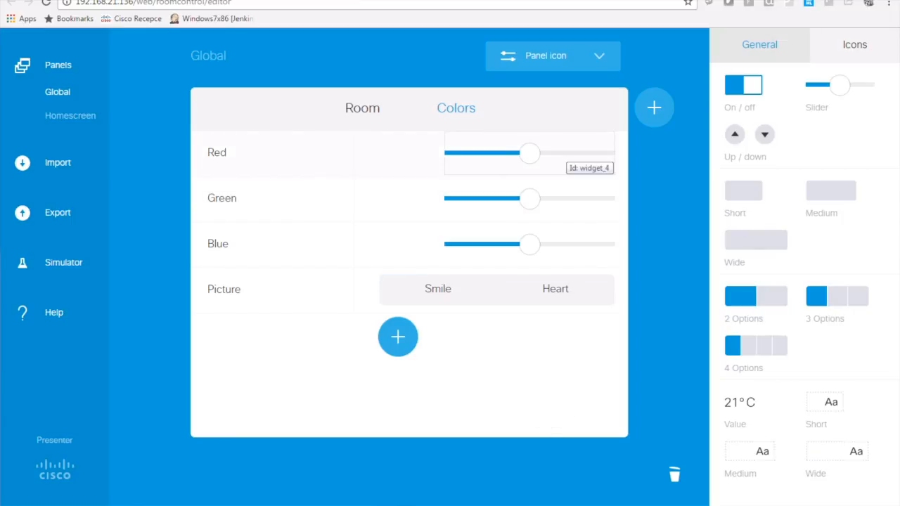
left_click(529, 152)
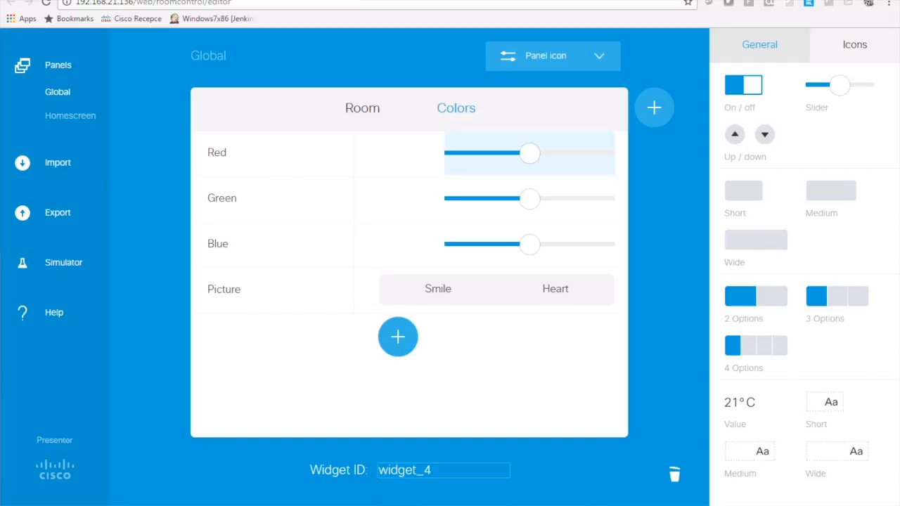
- Set widget IDs red, green, blue, picture and button IDs smile and heart
left_click(443, 470)
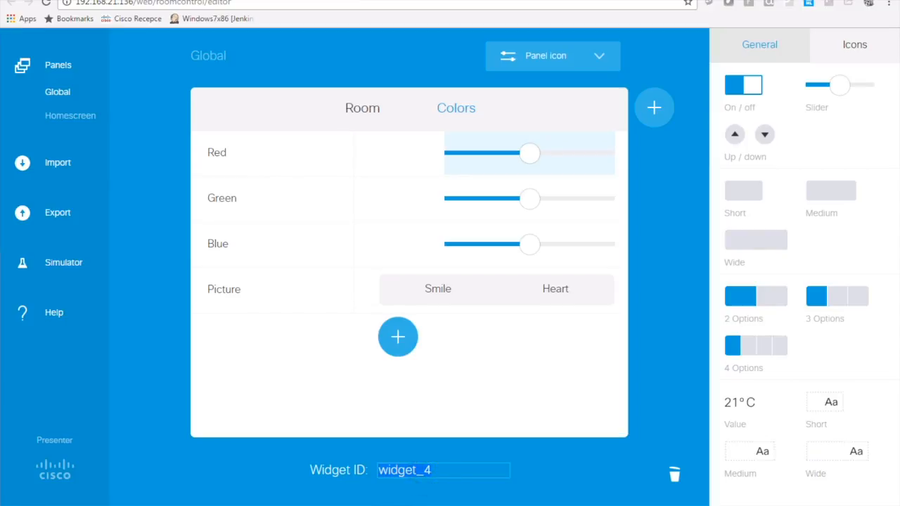
type("red")
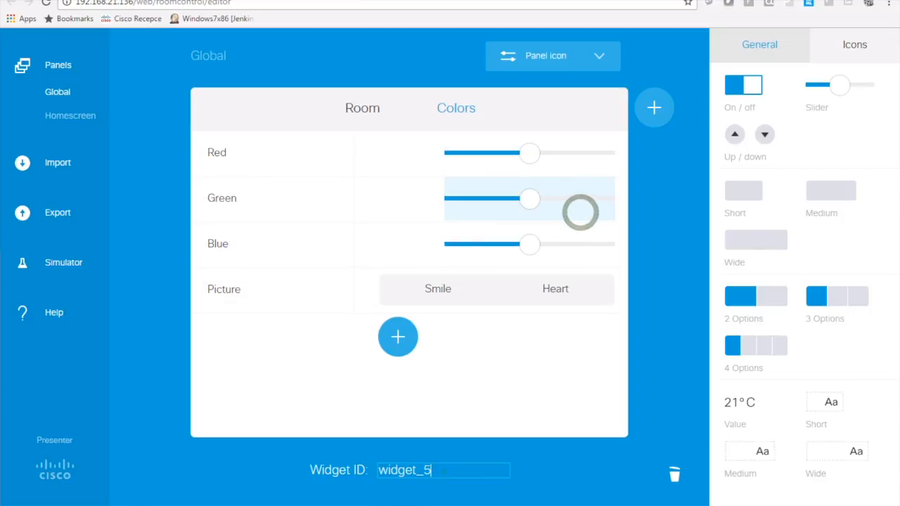
type("green")
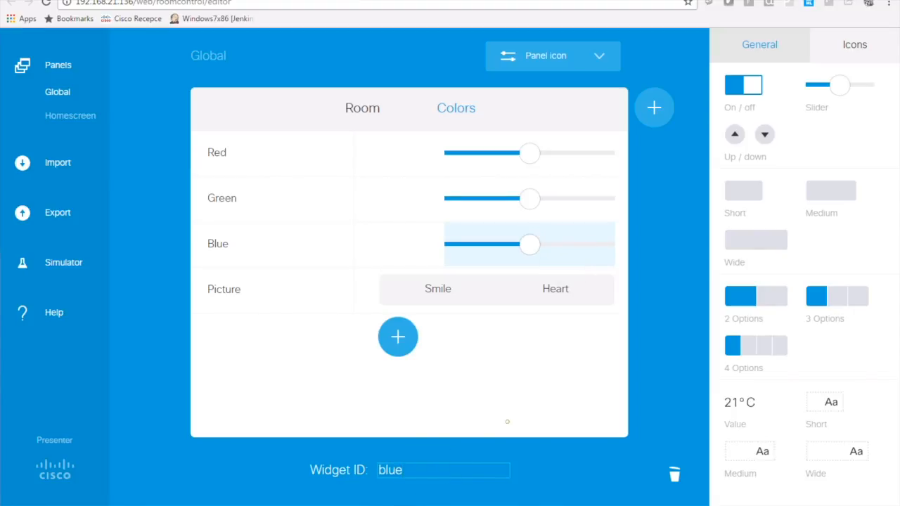
left_click(437, 290)
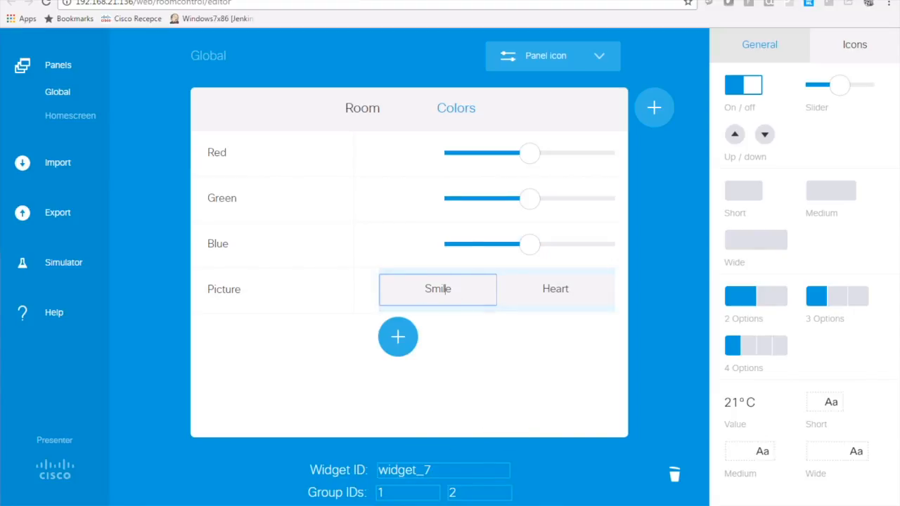
type("picture")
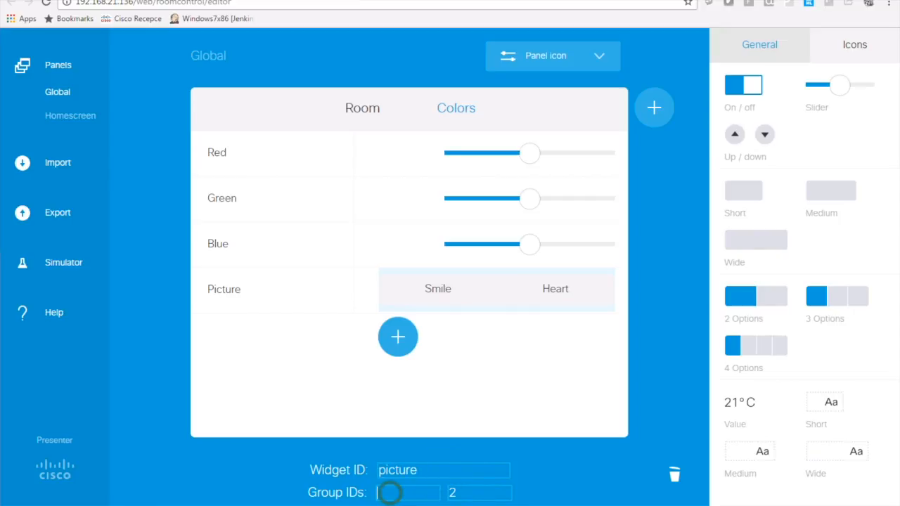
type("smile")
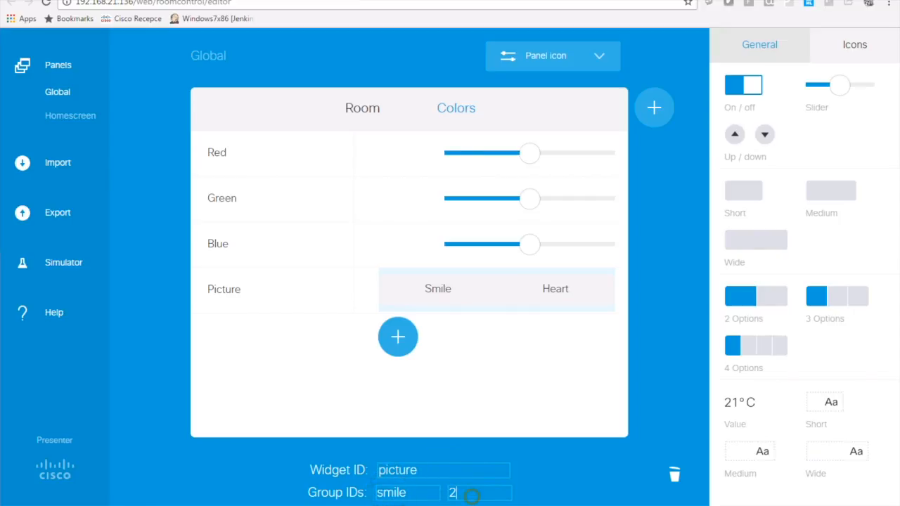
type("heart")
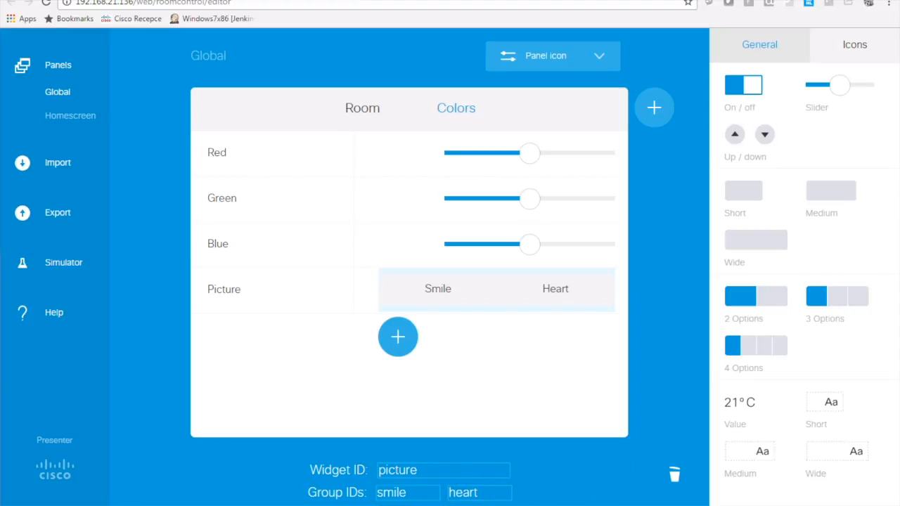
- Export the finished panel to the codec
left_click(58, 212)
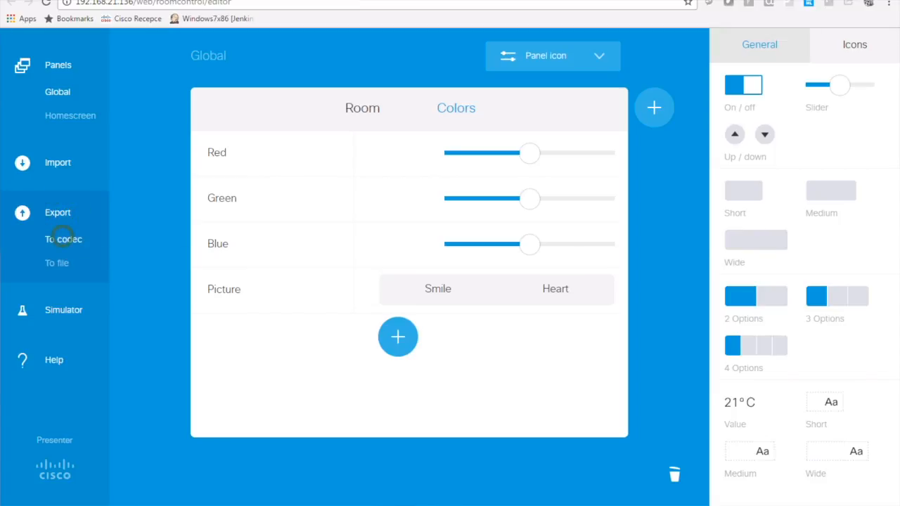
left_click(63, 239)
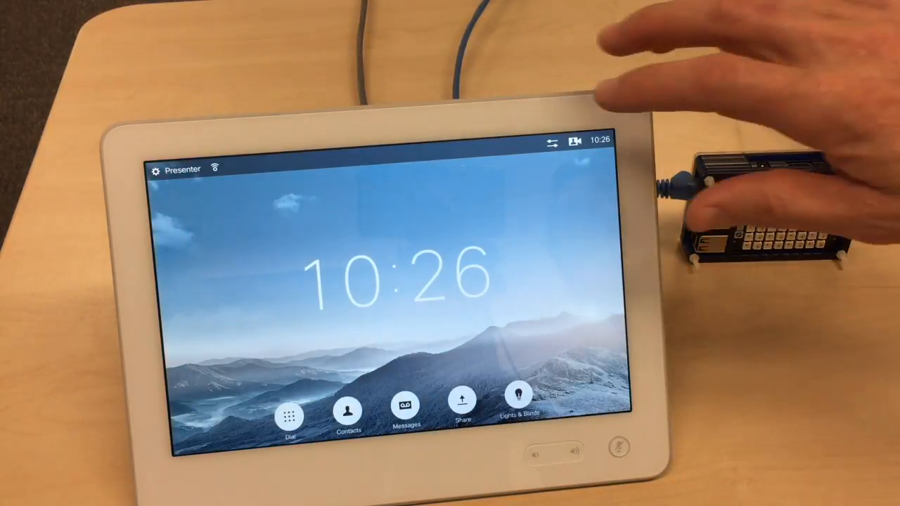
- On the Touch 10, show the custom Colors page and try the Smile button
left_click(519, 405)
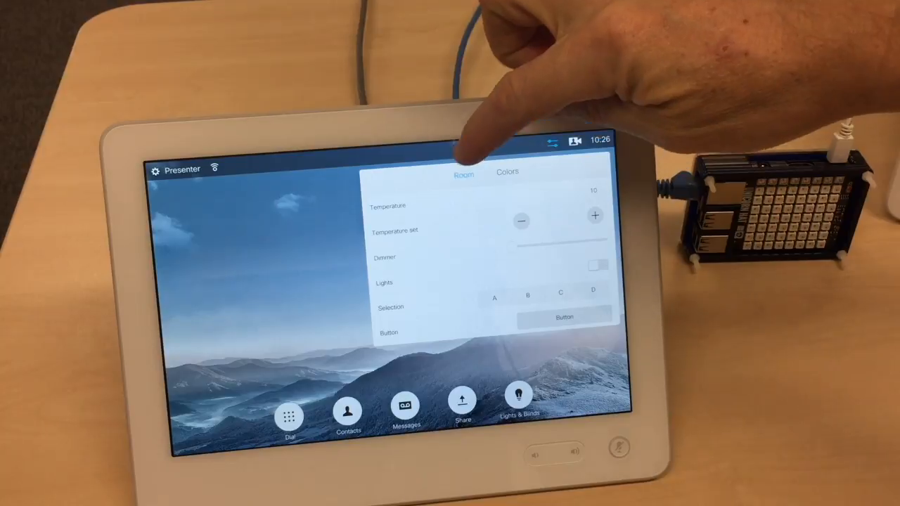
left_click(506, 172)
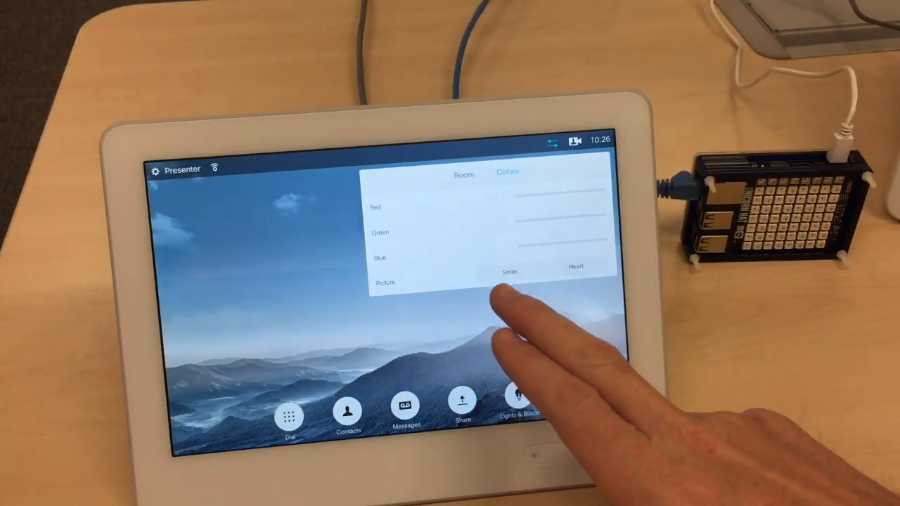
left_click(509, 270)
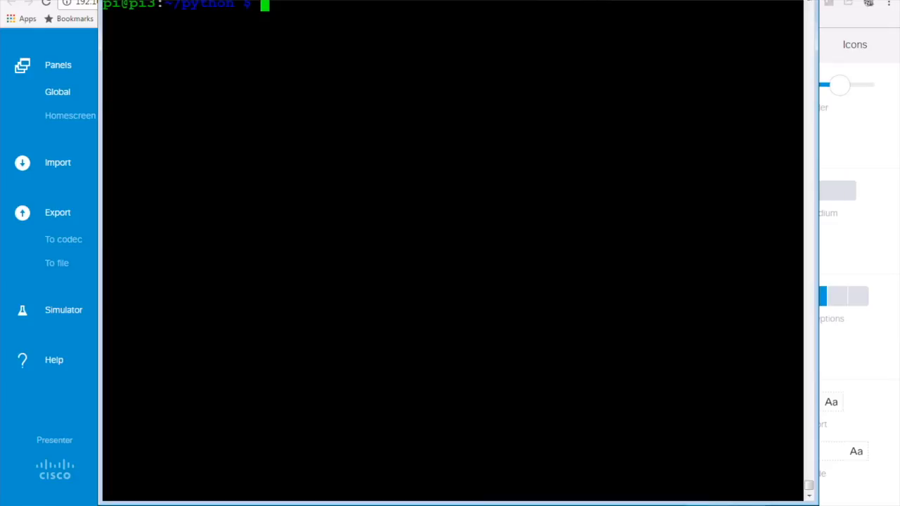
- Run 'sudo ./codec_flask.py' in the Raspberry Pi terminal
type("sudo ./codec_flask.py")
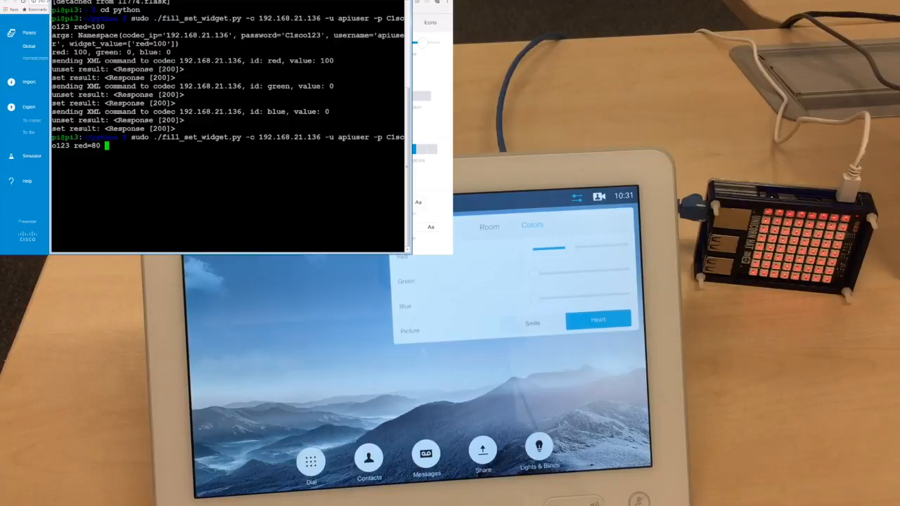
- Adjust the Green and Blue sliders so the Pi's LED matrix glows green
type("blue")
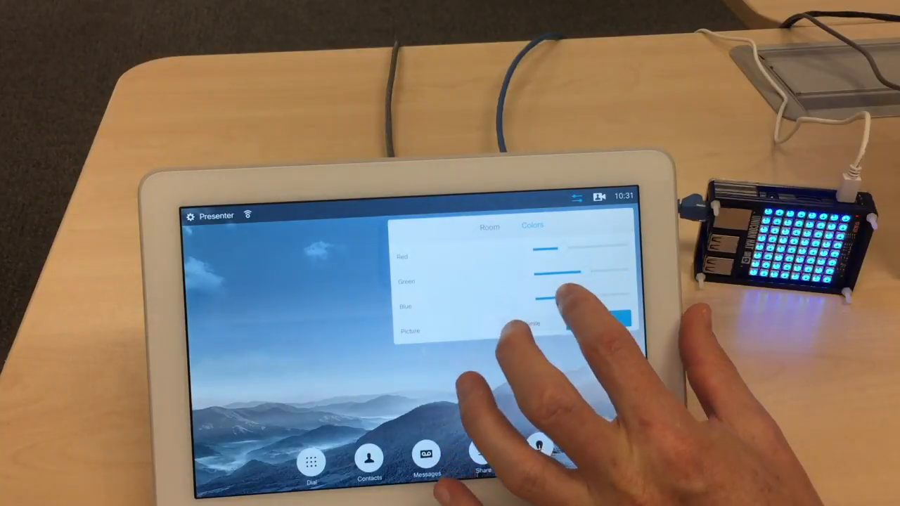
left_click(597, 318)
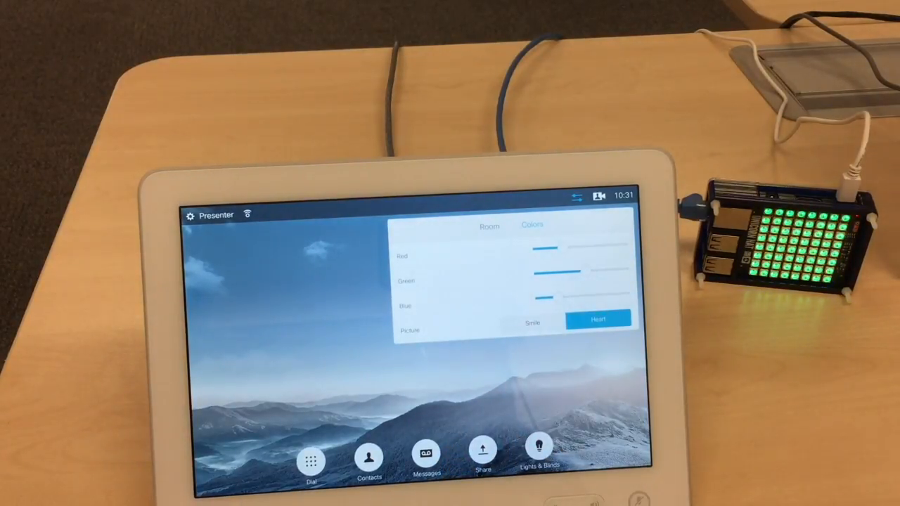